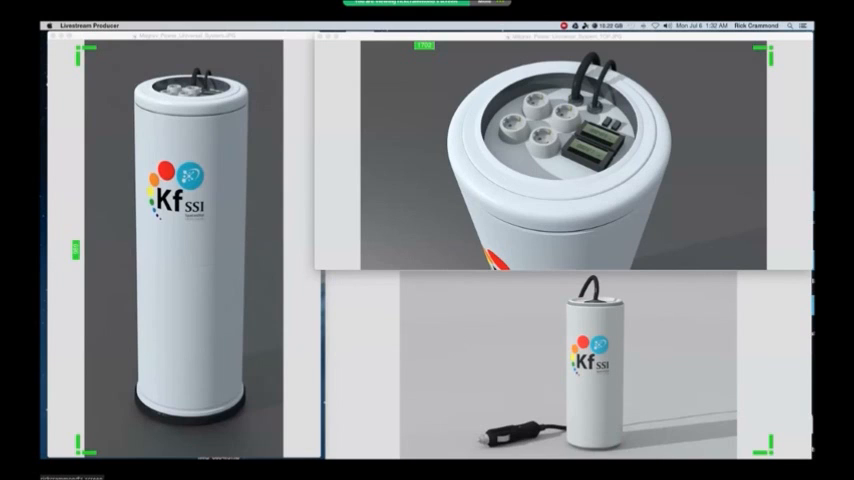
mouse_move(710, 54)
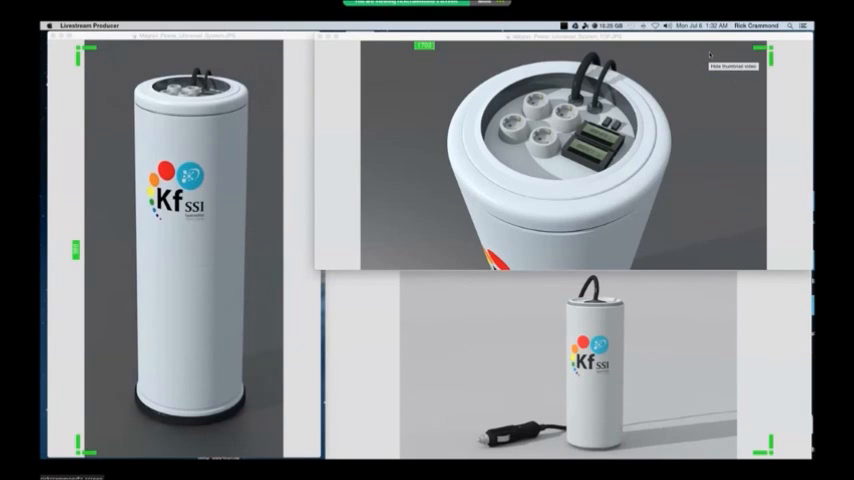